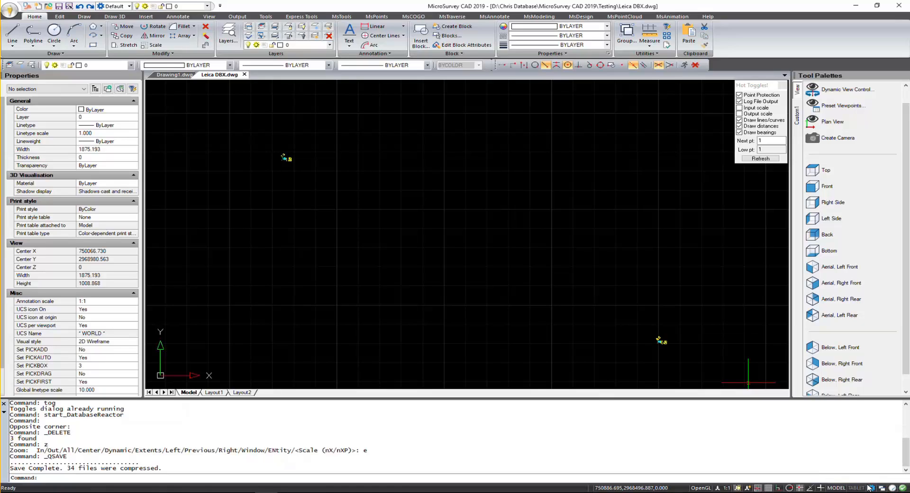
pyautogui.moveTo(441, 277)
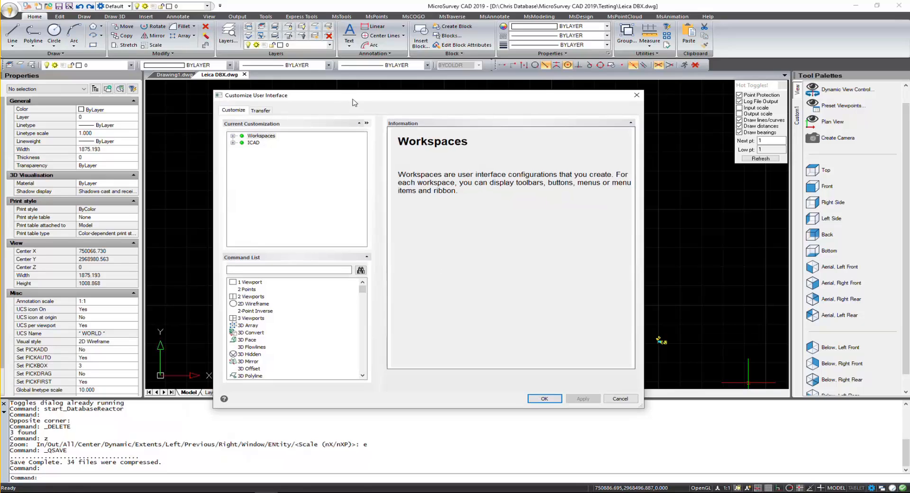
# - Show the Transfer view comparing the current customization with the MicroSurvey CAD 2019 file
pyautogui.click(259, 110)
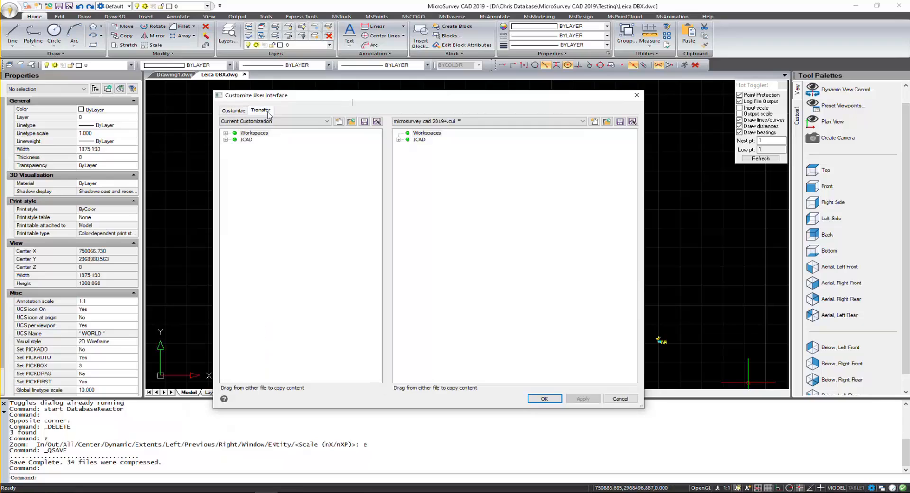
pyautogui.moveTo(548, 150)
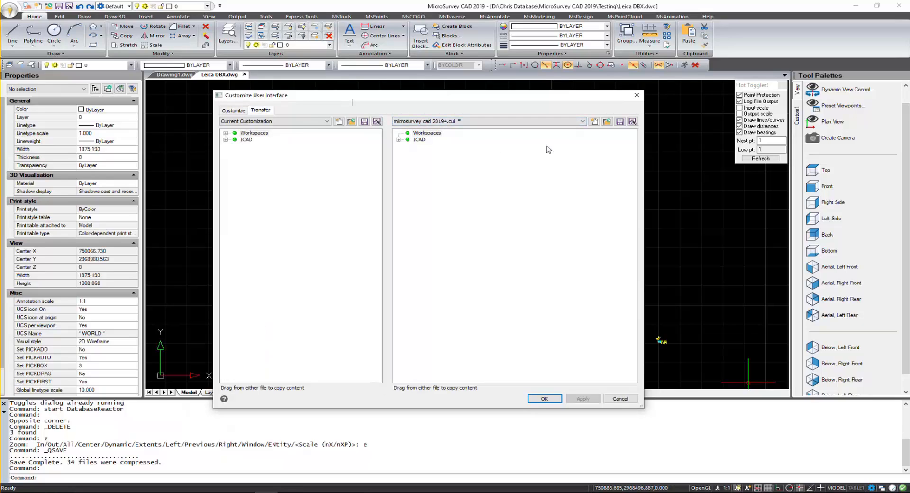
pyautogui.moveTo(593, 128)
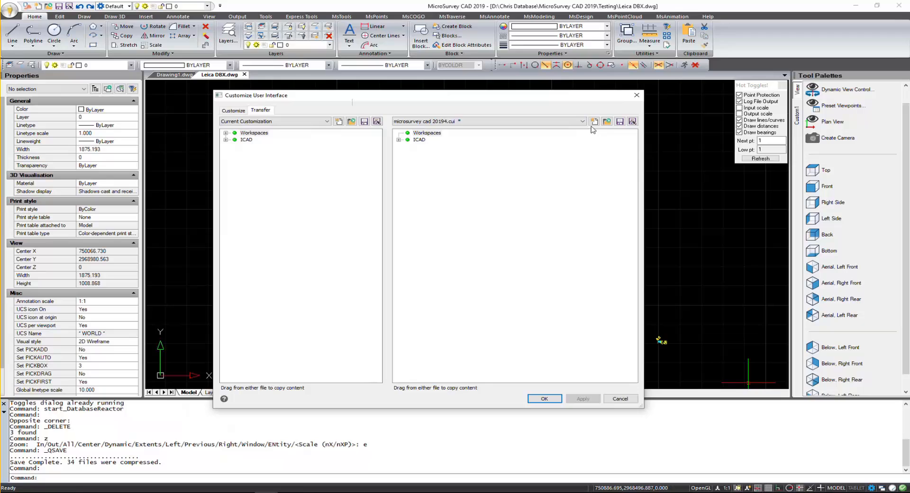
pyautogui.moveTo(607, 121)
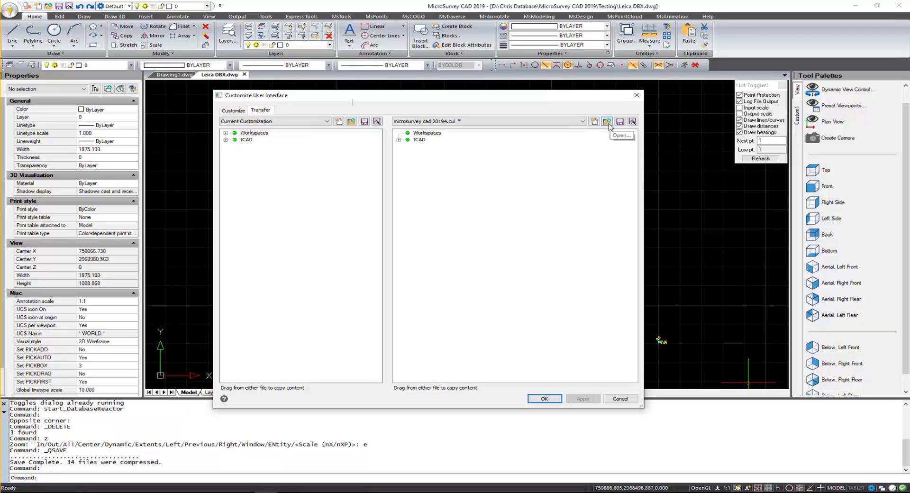
# - Browse from the C drive through Users into the user's profile folder for a customization file
pyautogui.click(607, 122)
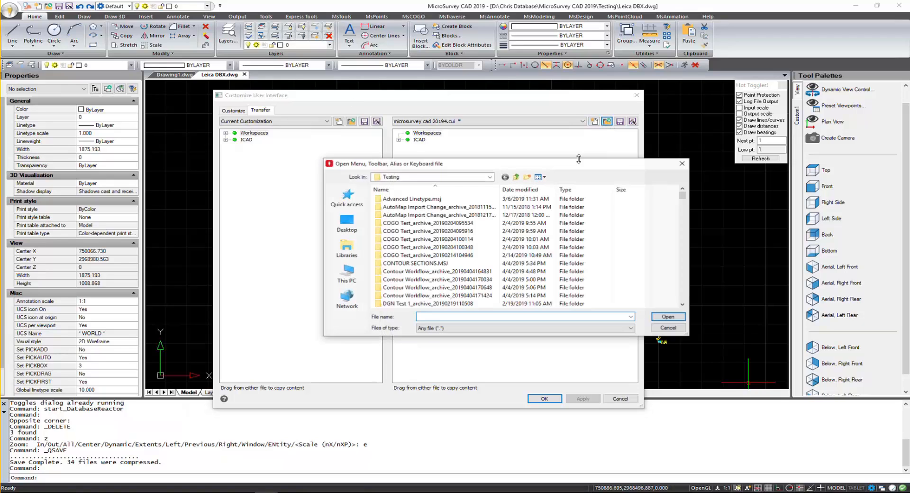
pyautogui.click(412, 199)
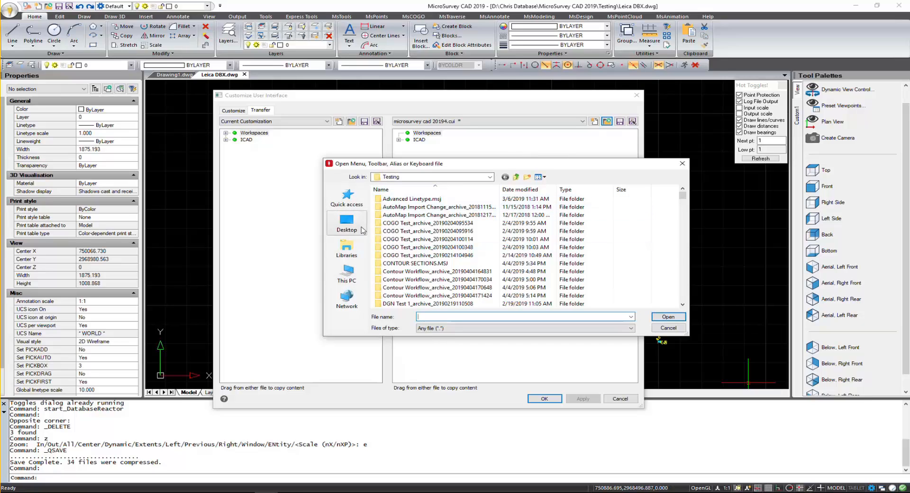
pyautogui.click(347, 274)
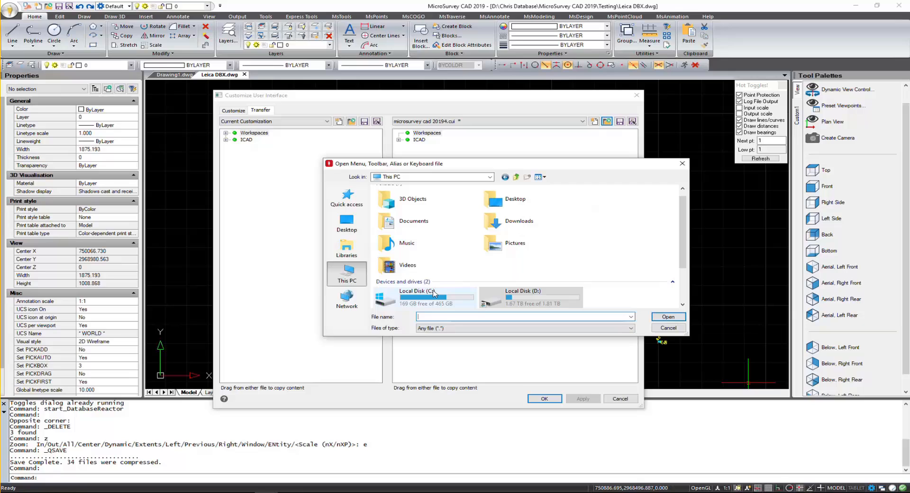
pyautogui.doubleClick(432, 297)
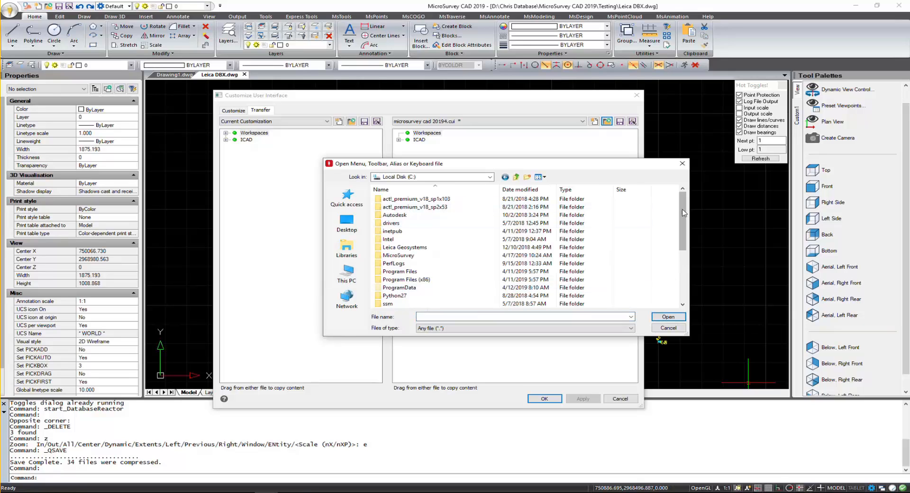
pyautogui.scroll(-3)
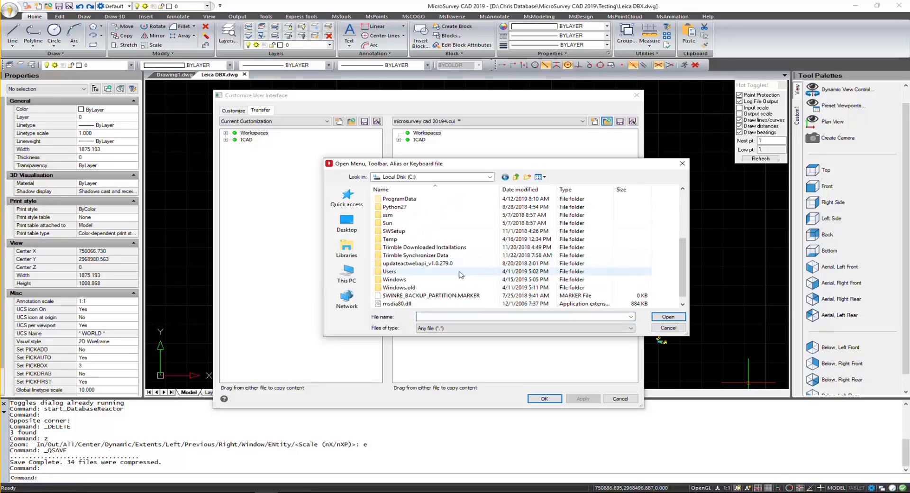
pyautogui.doubleClick(390, 271)
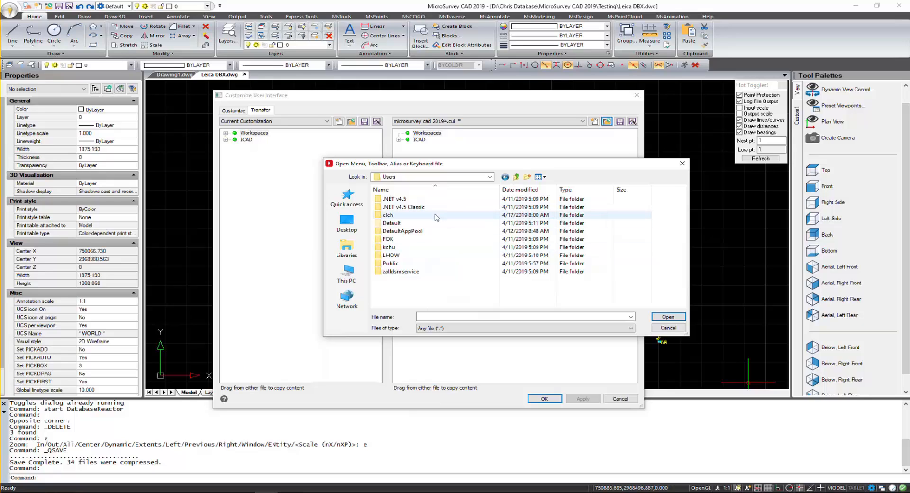
pyautogui.doubleClick(387, 216)
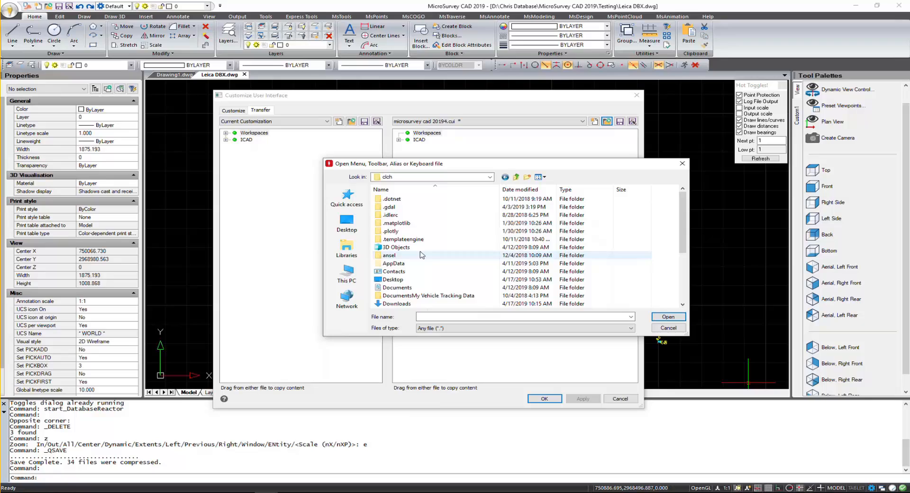
# - Continue through AppData\Roaming\MSCAD\2019 and load Chrs.CUI as the transfer source
pyautogui.click(393, 264)
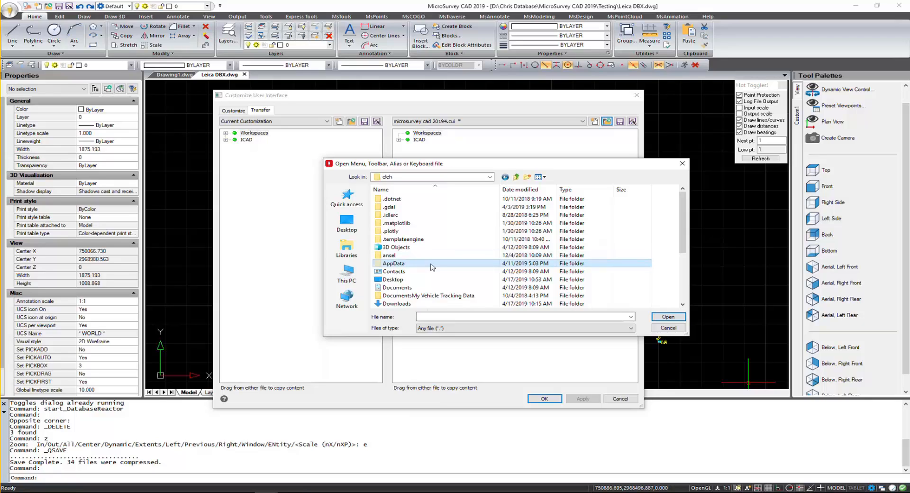
pyautogui.moveTo(400, 264)
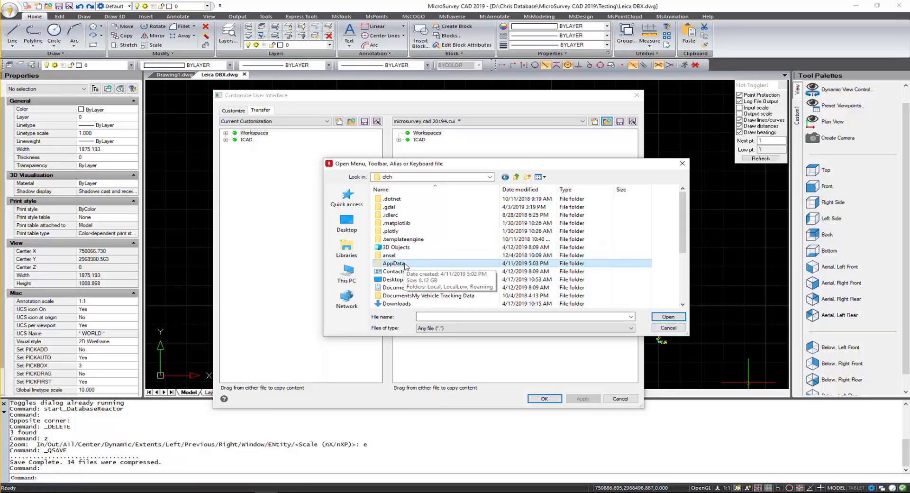
pyautogui.moveTo(430, 249)
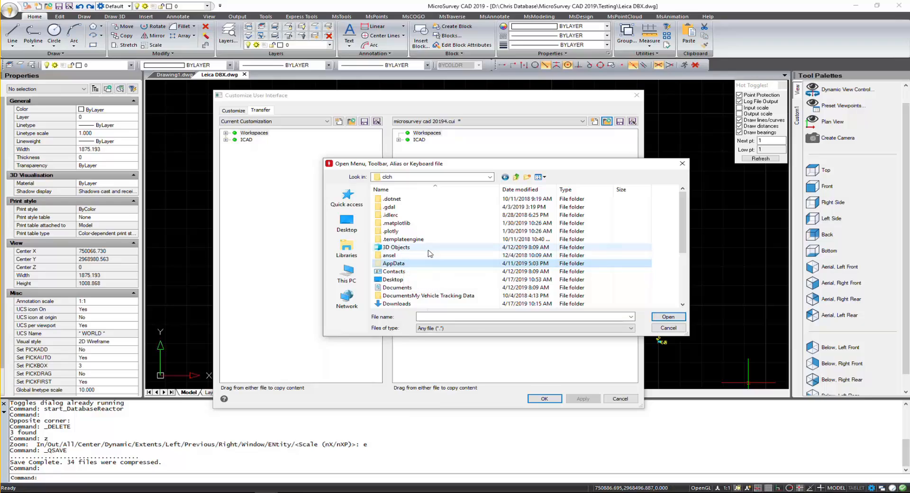
pyautogui.doubleClick(393, 264)
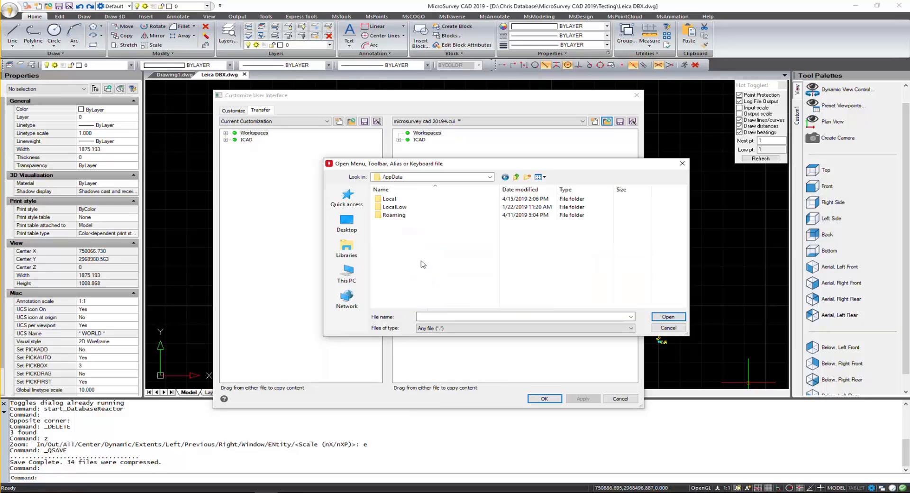
pyautogui.doubleClick(394, 215)
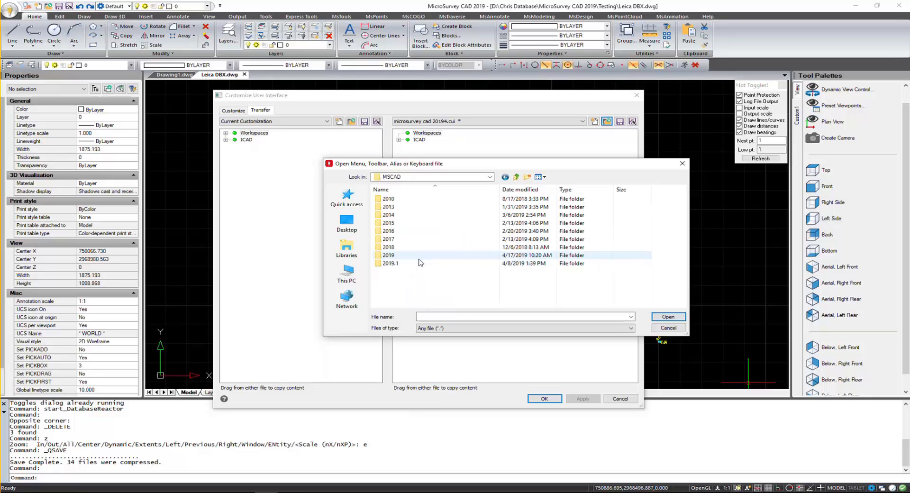
pyautogui.moveTo(390, 264)
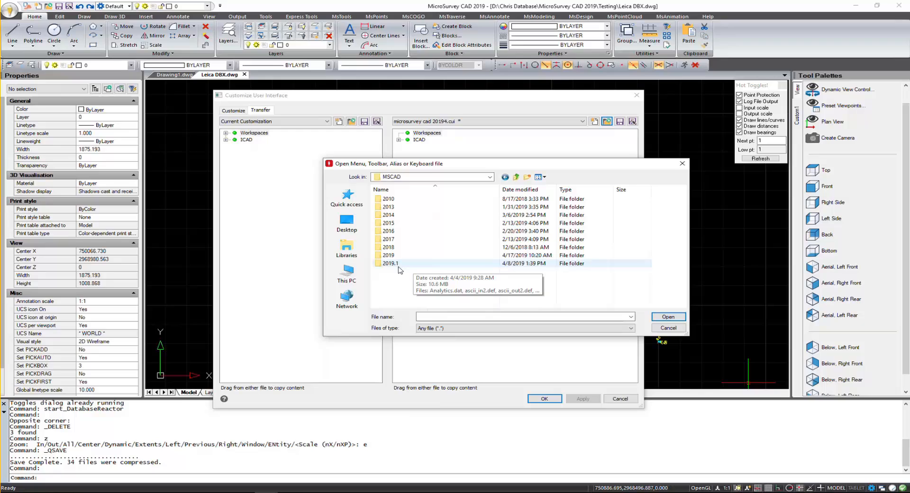
pyautogui.click(389, 255)
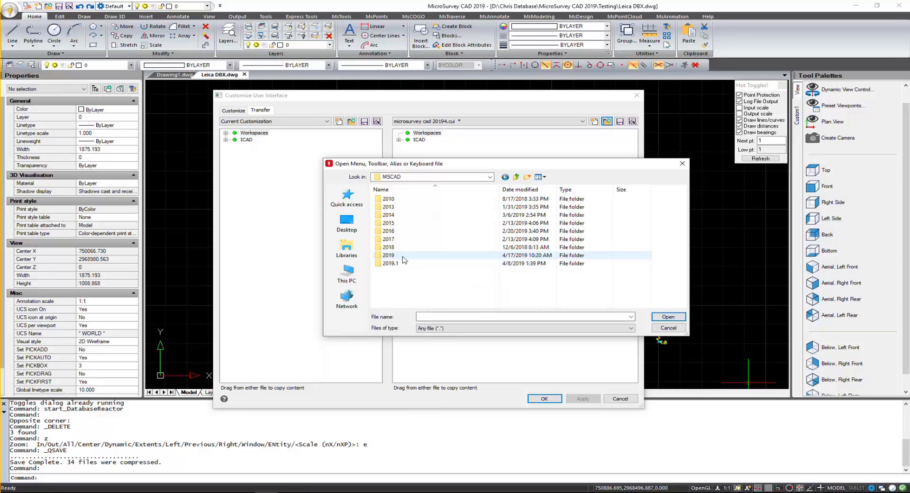
pyautogui.moveTo(404, 256)
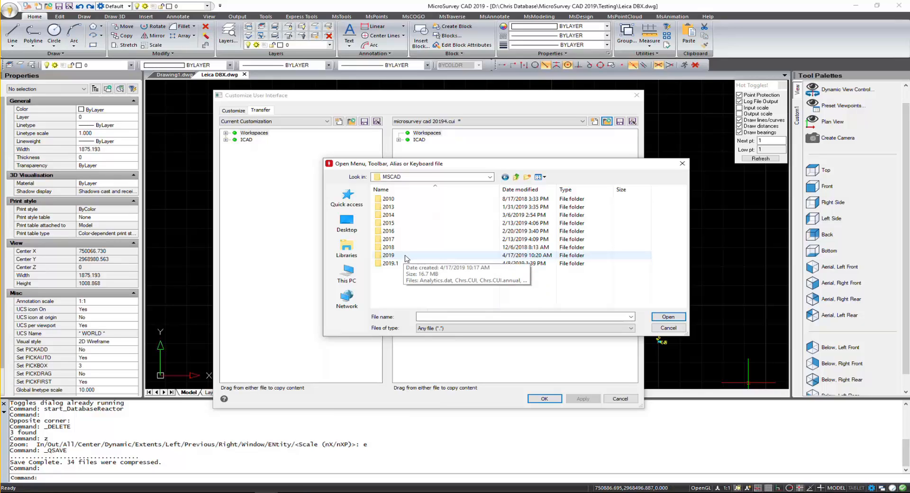
pyautogui.doubleClick(388, 255)
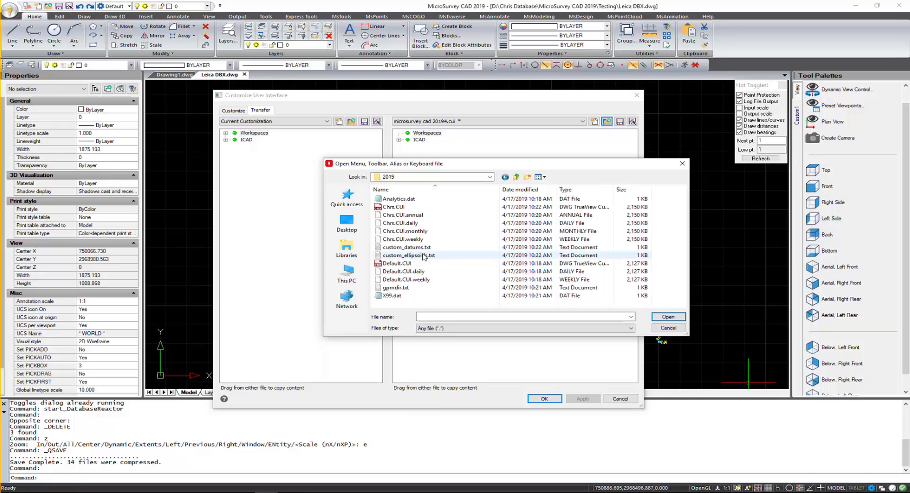
pyautogui.moveTo(394, 207)
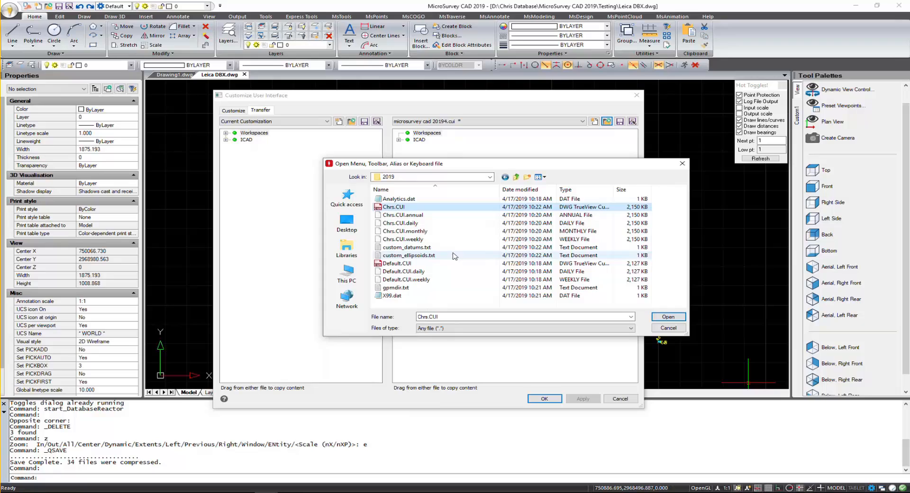
pyautogui.moveTo(455, 257)
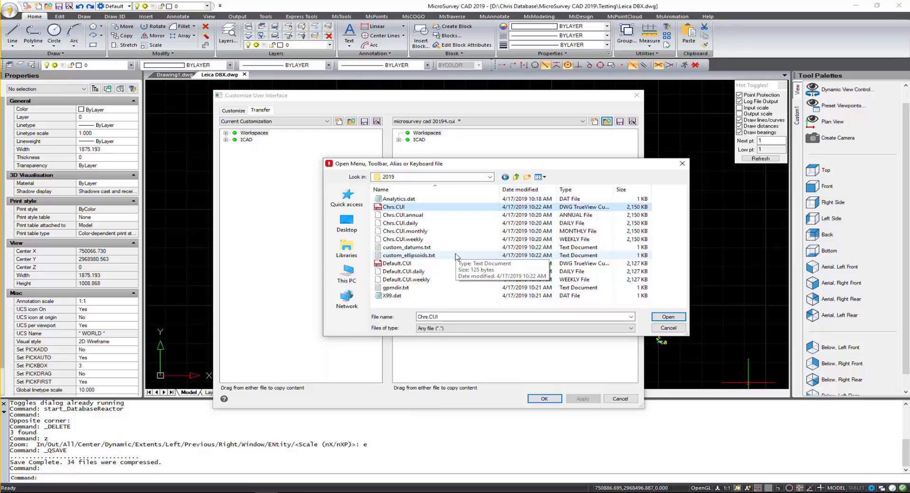
pyautogui.click(669, 328)
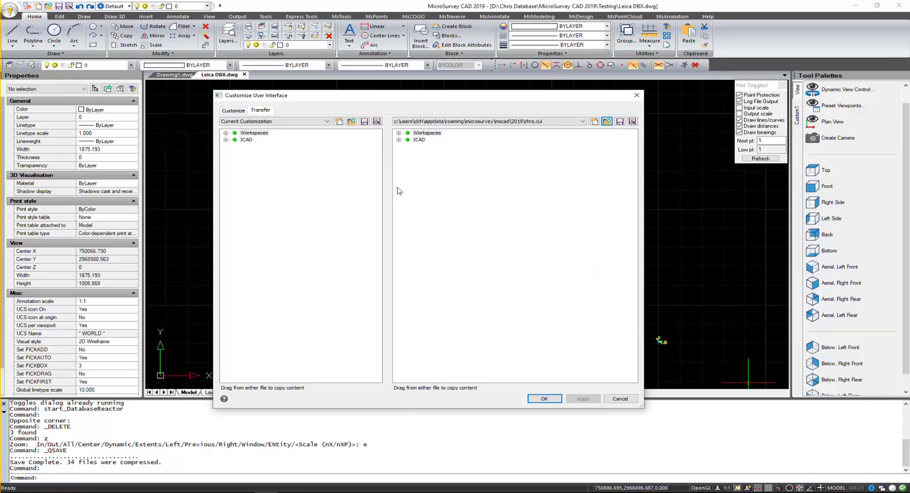
# - Expand Workspaces and Toolbars in both panes and copy ChrisWorkspace and the custom toolbar across
pyautogui.click(399, 133)
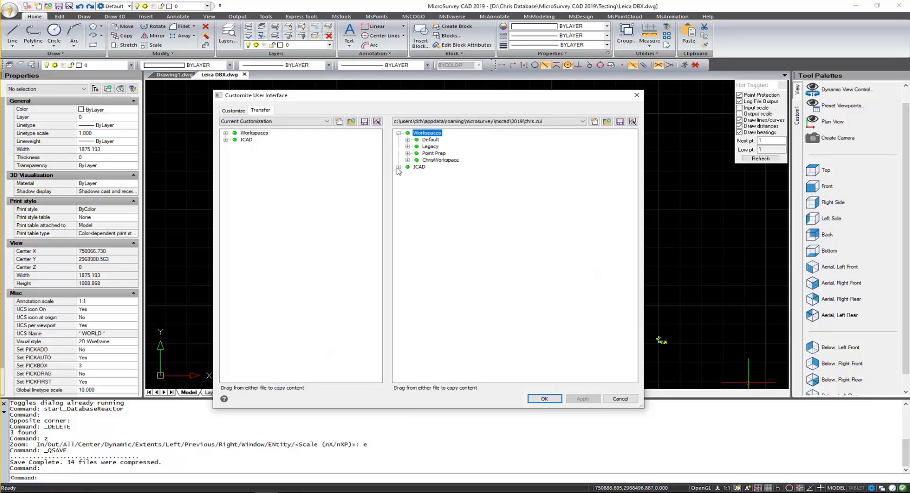
pyautogui.click(398, 167)
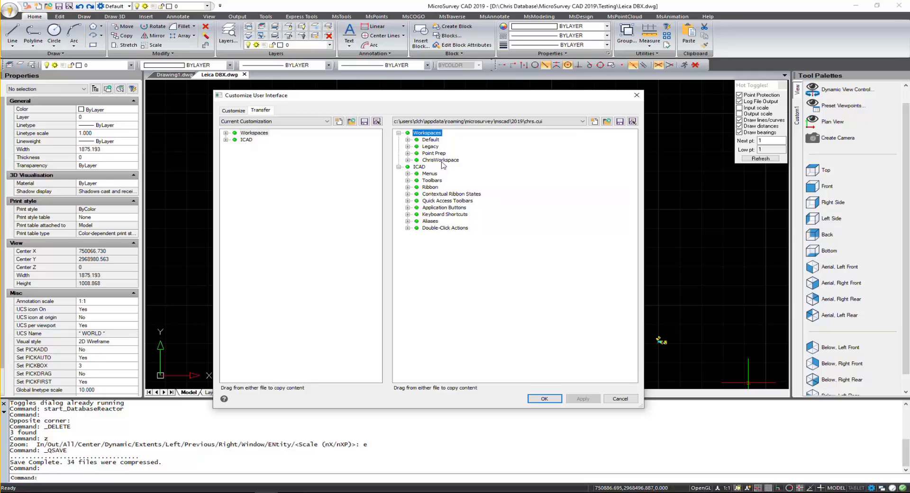
pyautogui.click(228, 140)
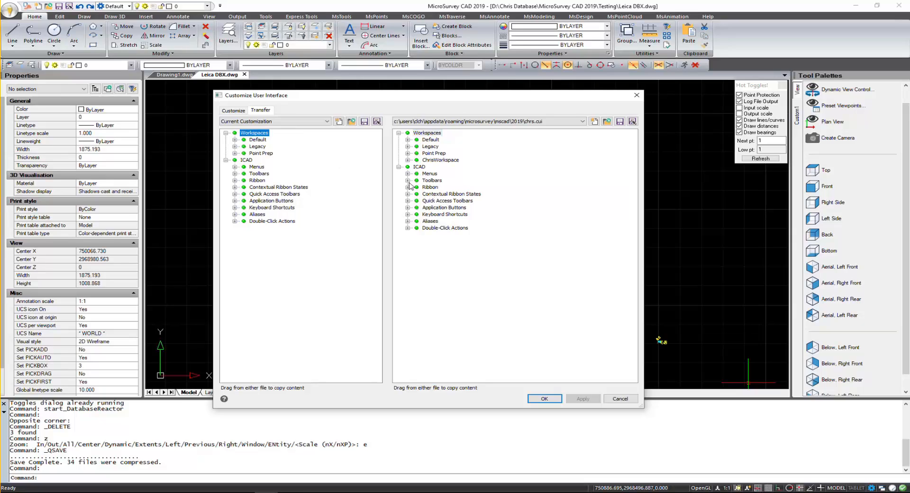
pyautogui.click(408, 180)
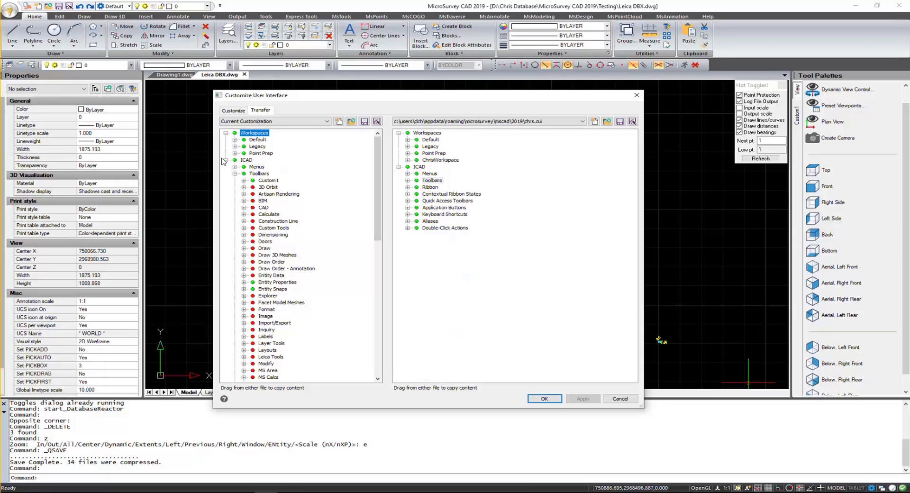
pyautogui.click(235, 174)
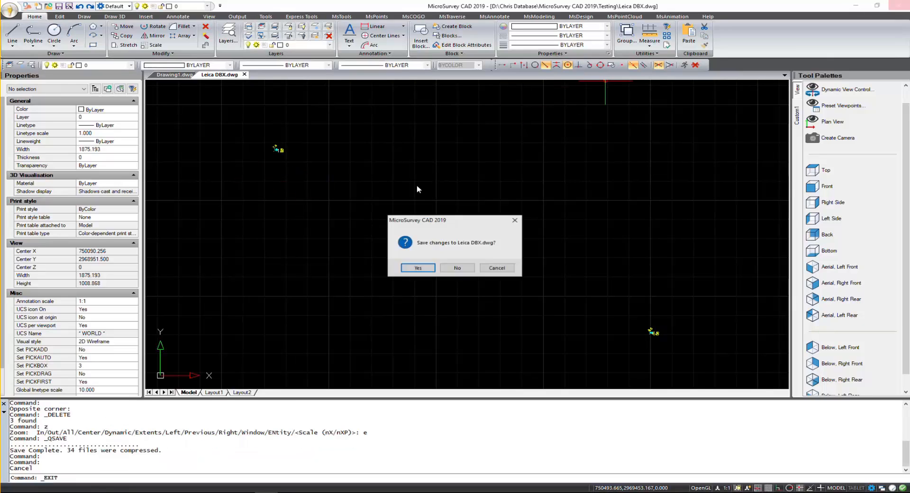
# - Answer the Leica DBX.dwg save prompt so the program closes and can restart
pyautogui.click(457, 268)
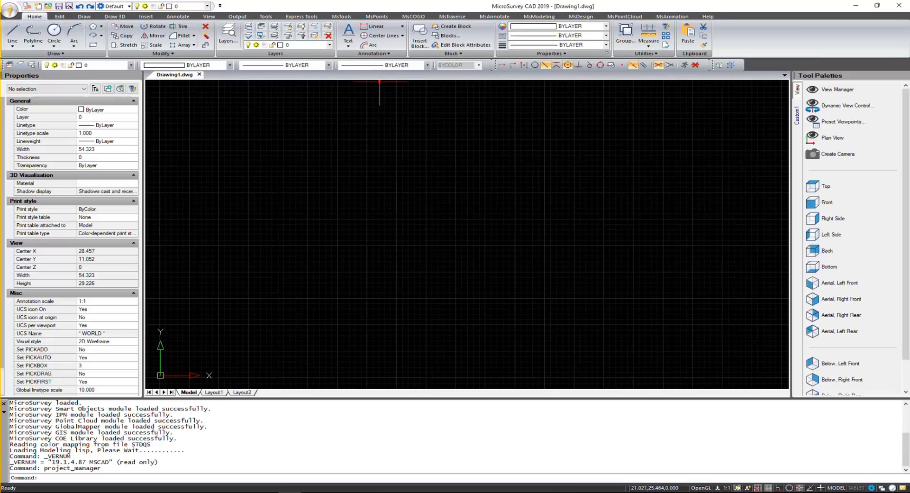
pyautogui.moveTo(657, 103)
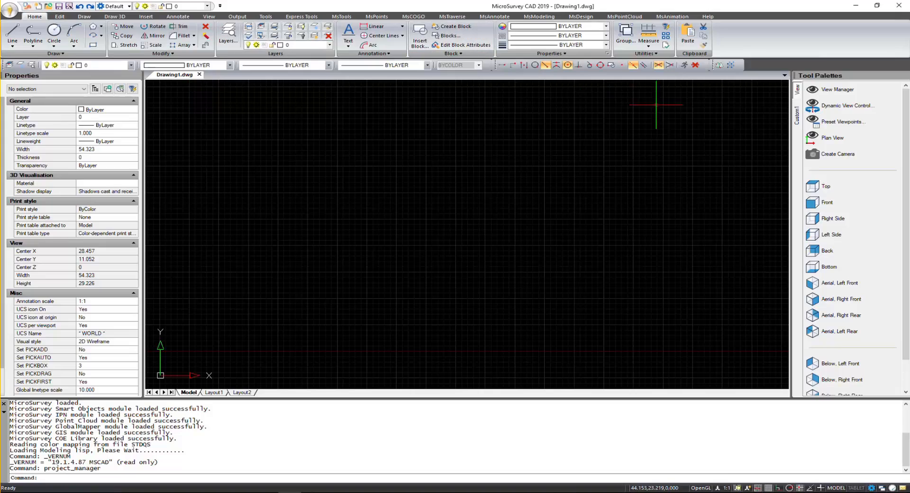
pyautogui.moveTo(709, 80)
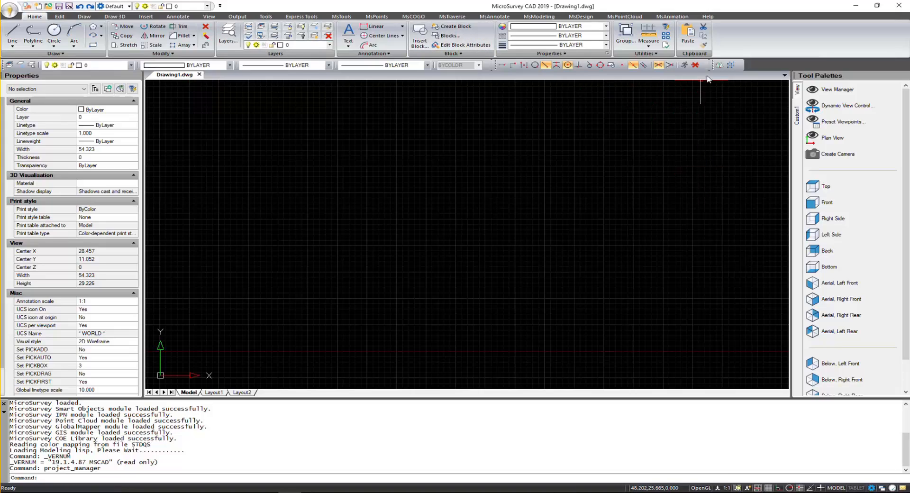
pyautogui.moveTo(841, 315)
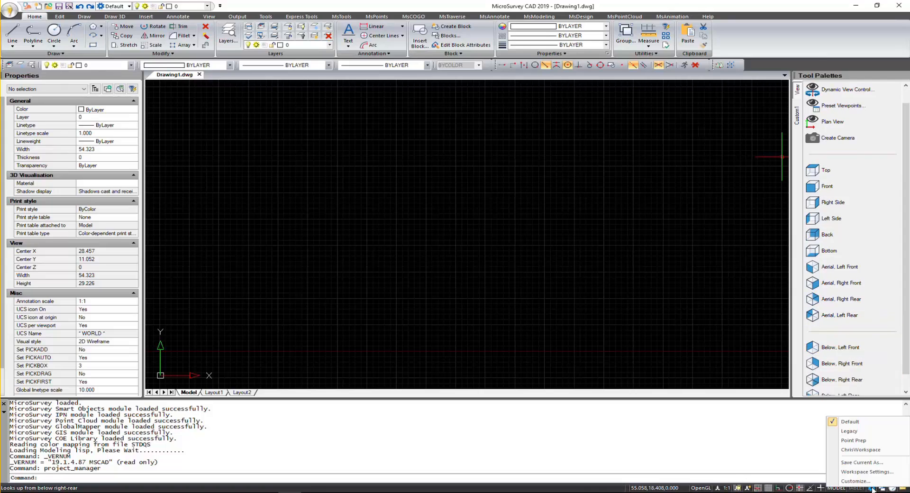
pyautogui.moveTo(853, 441)
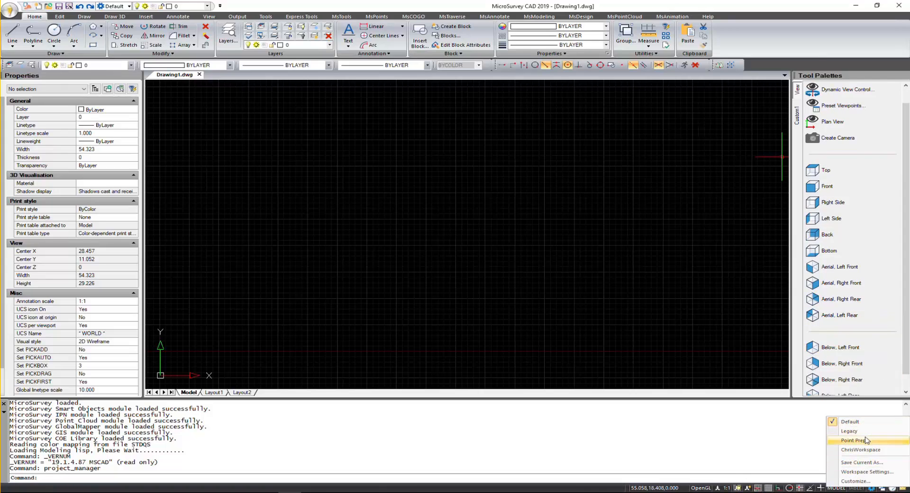
pyautogui.moveTo(864, 450)
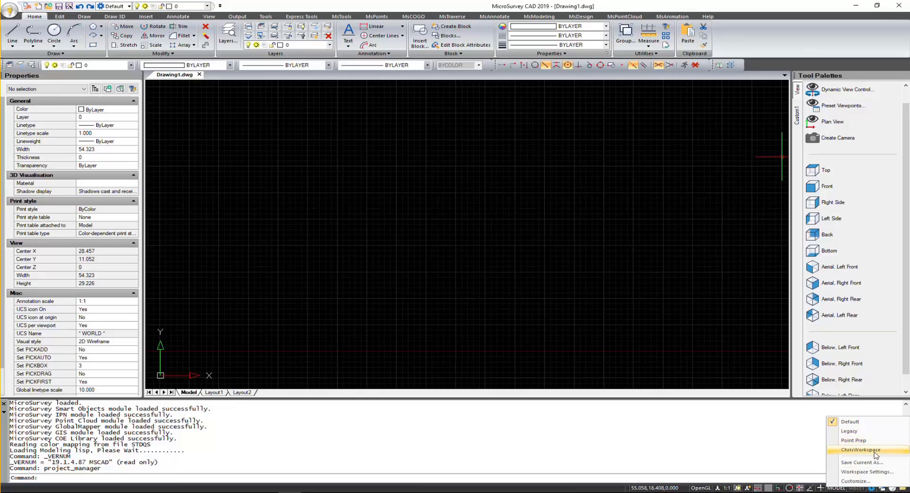
# - Switch to ChrisWorkspace from the status bar workspace menu
pyautogui.click(858, 450)
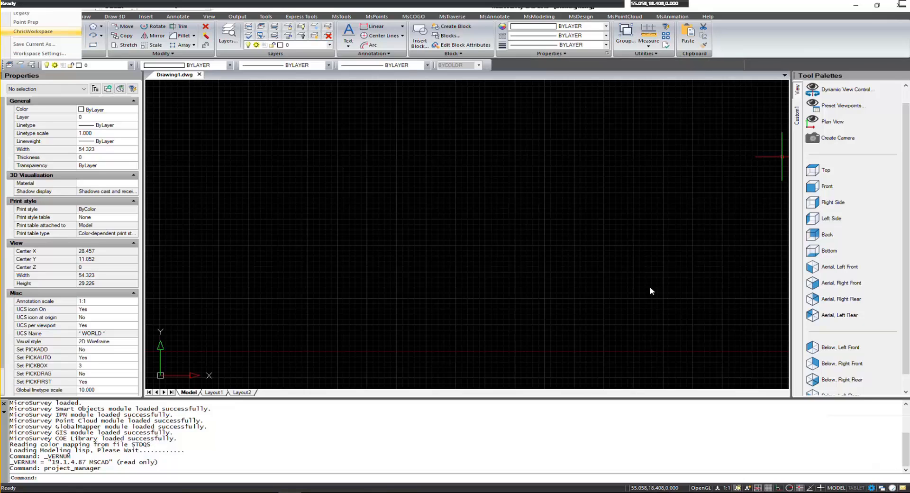
pyautogui.click(31, 32)
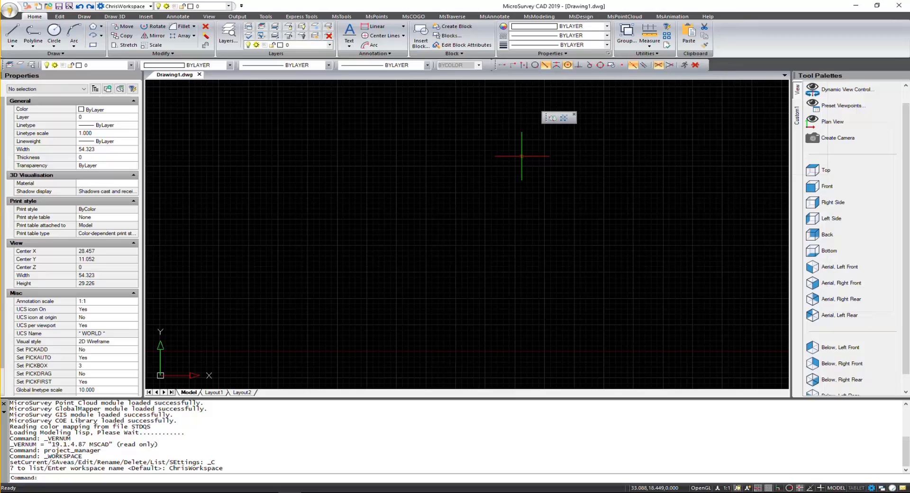
pyautogui.moveTo(520, 161)
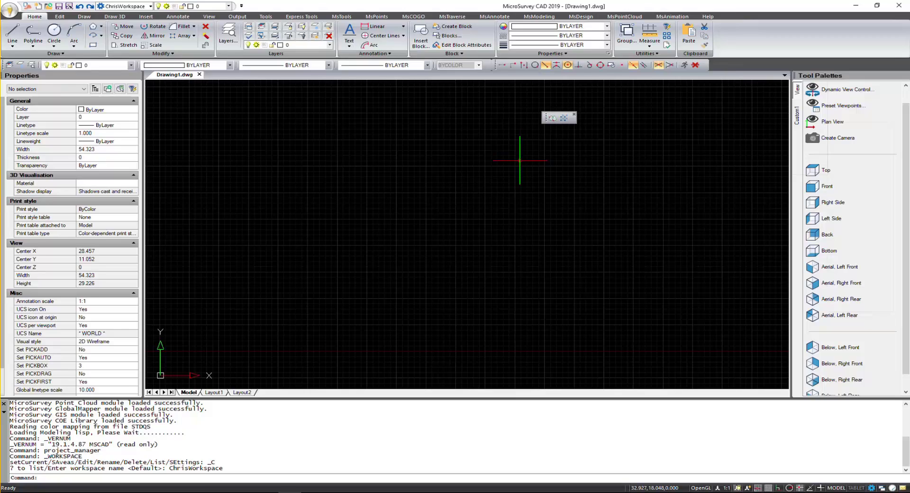